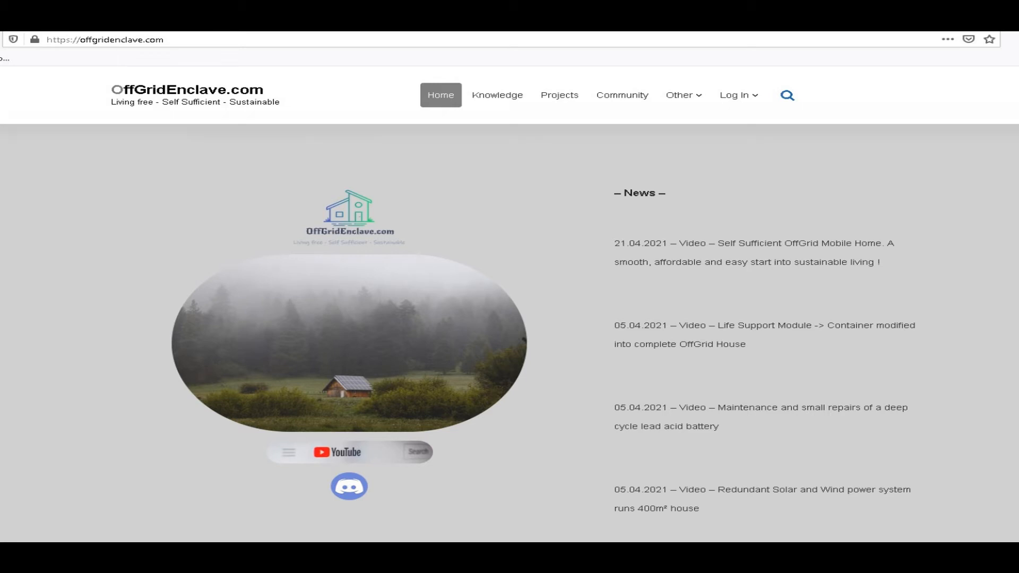
- Keep Solar first as charger source priority, then chart PV input power for 2021-08-21
{"action": "left_click", "coordinate": [349, 486]}
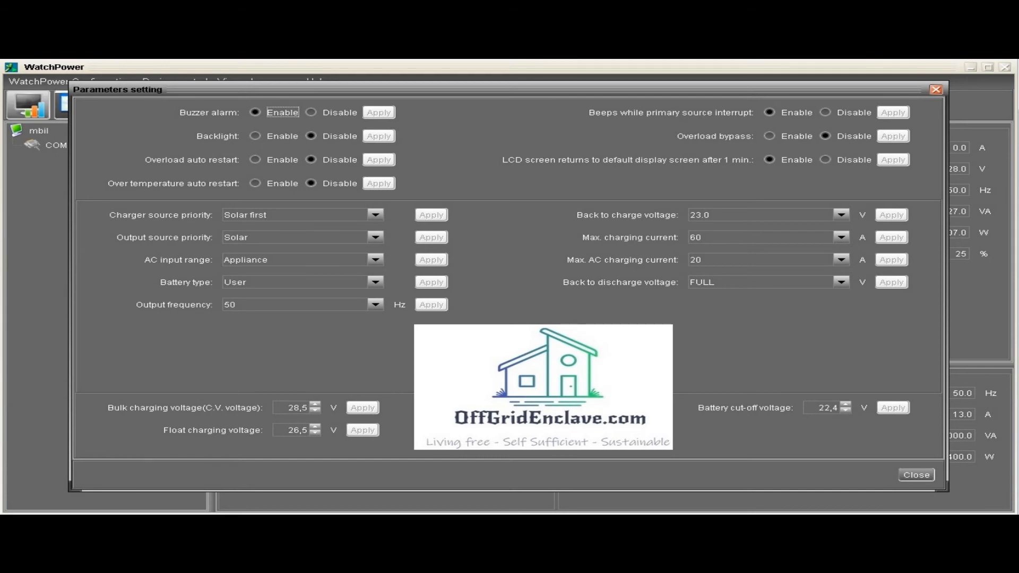
{"action": "left_click", "coordinate": [845, 234]}
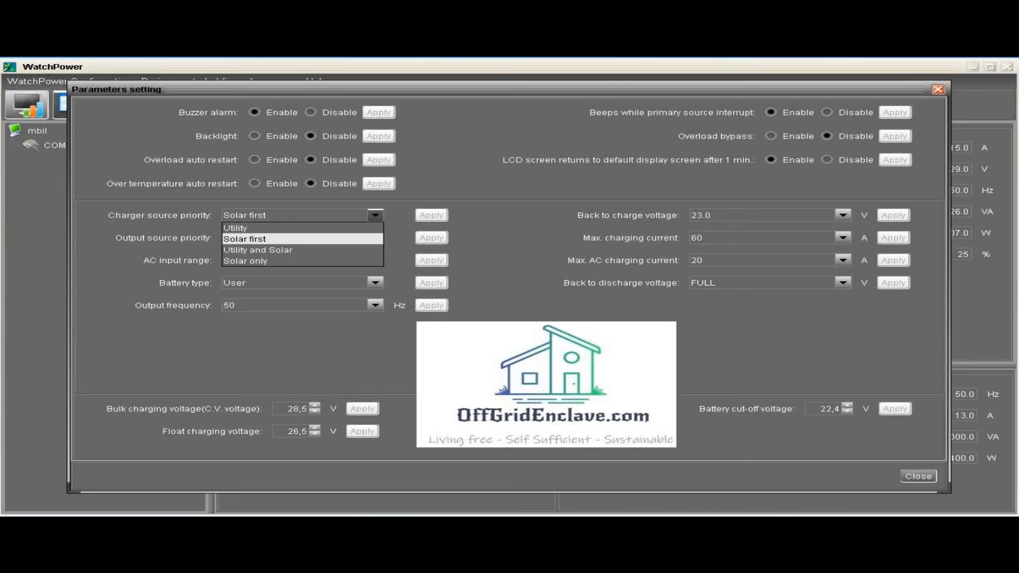
{"action": "left_click", "coordinate": [375, 238]}
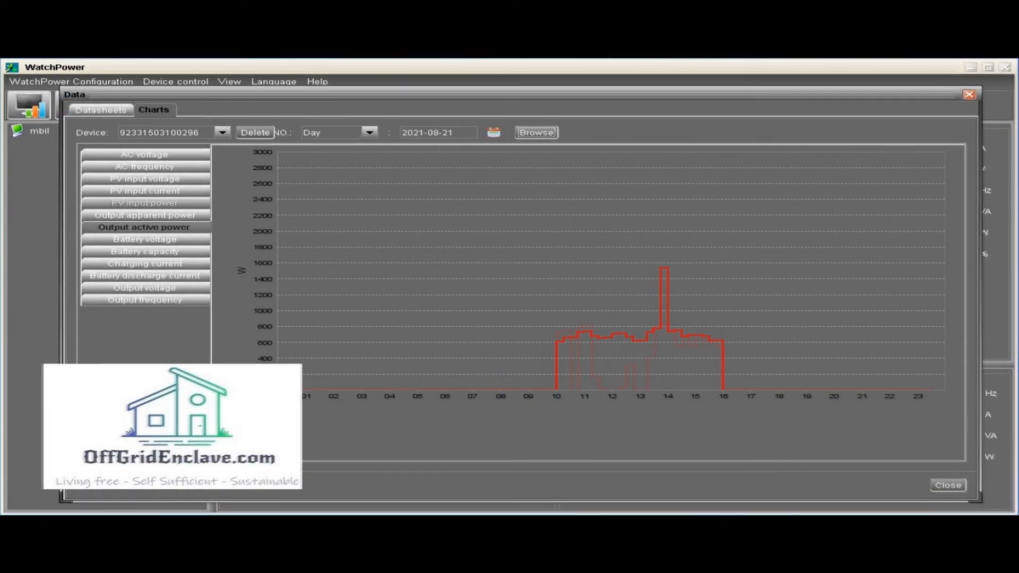
{"action": "left_click", "coordinate": [144, 202]}
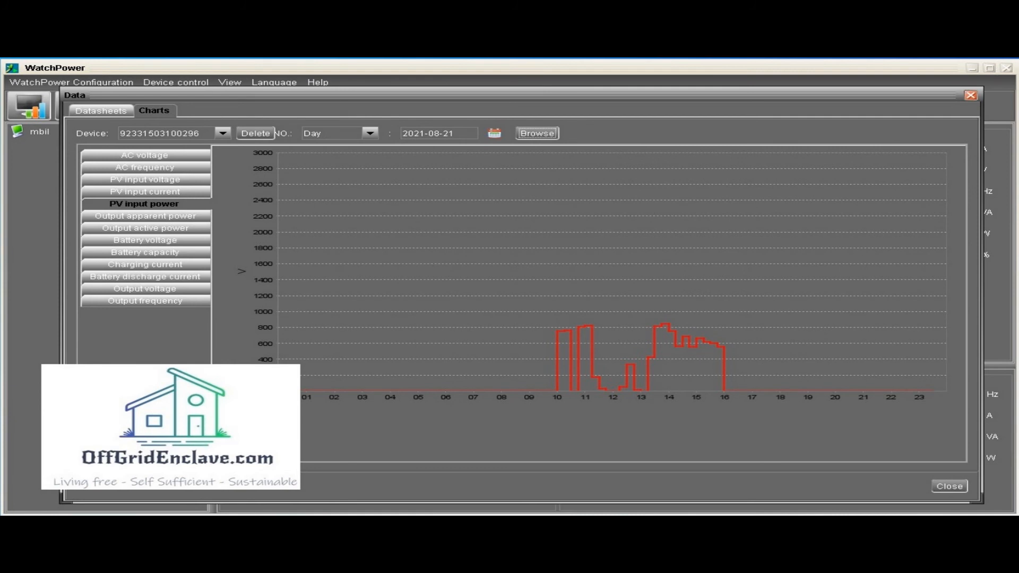